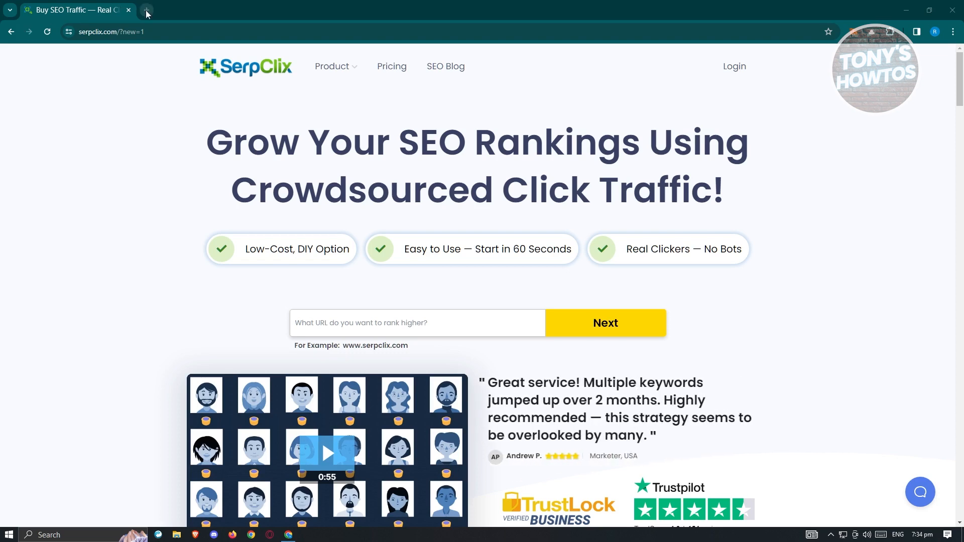
- Search Google for 'apple' in a new tab and scroll down to the end of the results
{"action": "left_click", "coordinate": [146, 10]}
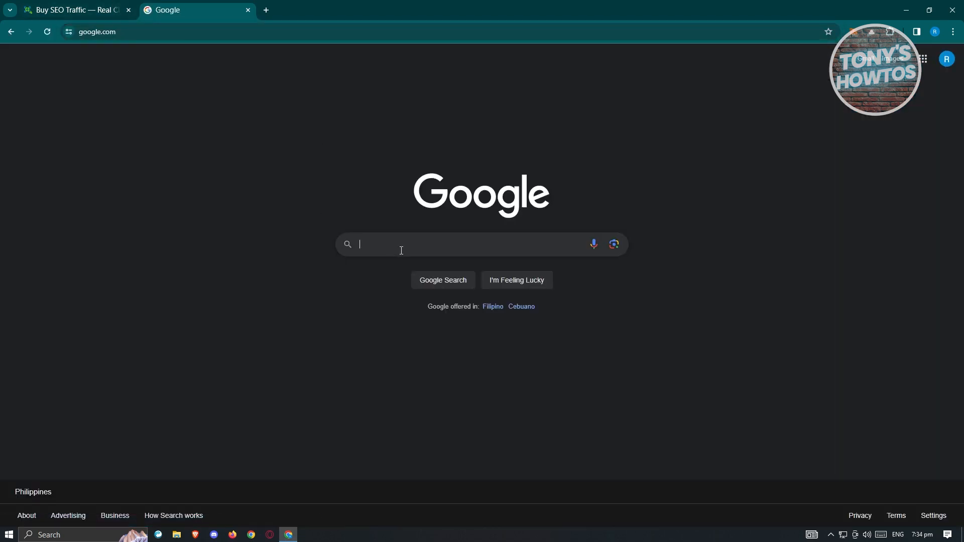
{"action": "type", "text": "apple"}
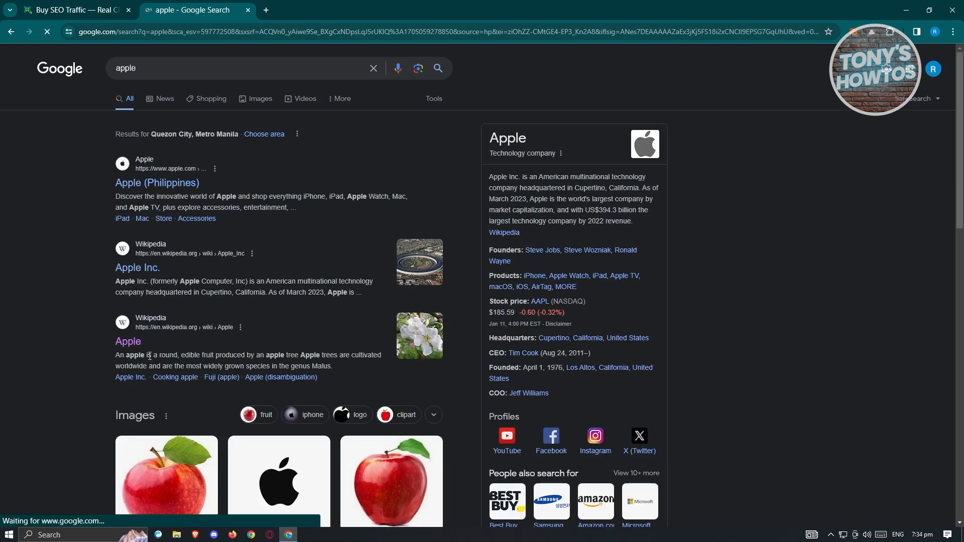
{"action": "scroll", "scroll_direction": "down", "scroll_amount": 3}
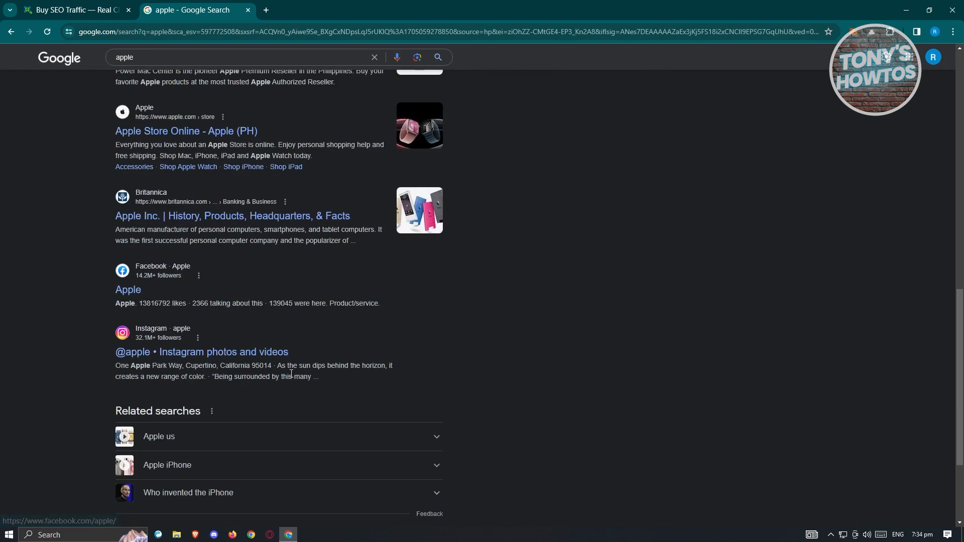
{"action": "scroll", "scroll_direction": "down", "scroll_amount": 3}
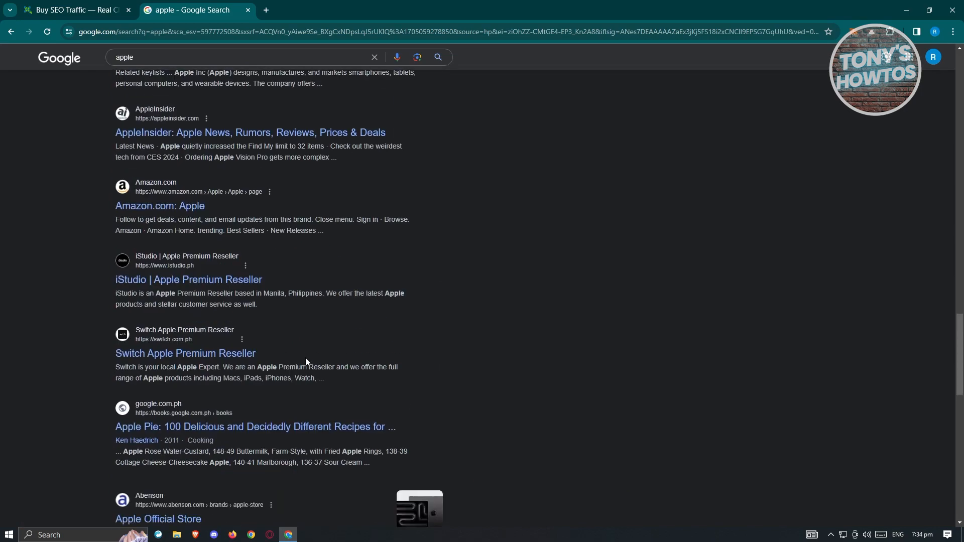
{"action": "scroll", "scroll_direction": "down", "scroll_amount": 3}
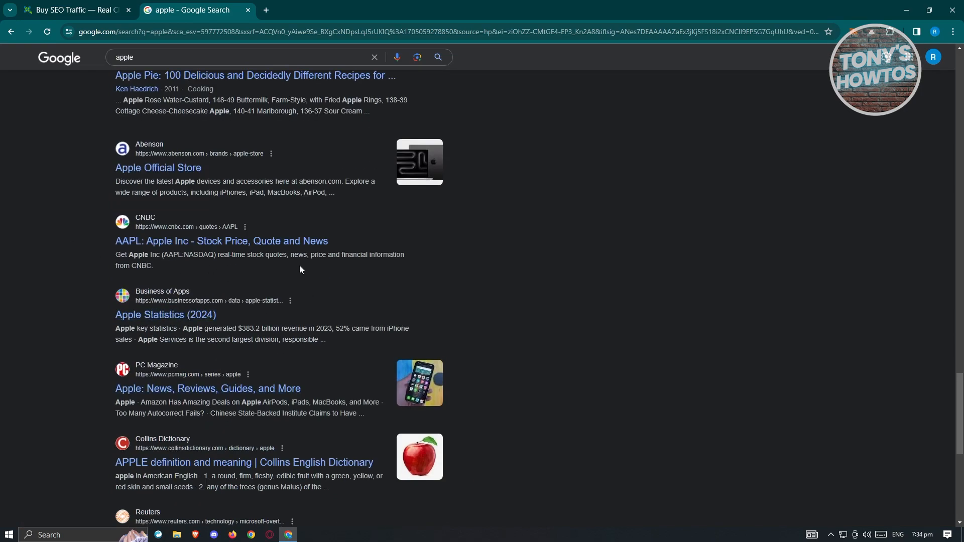
{"action": "scroll", "scroll_direction": "down", "scroll_amount": 3}
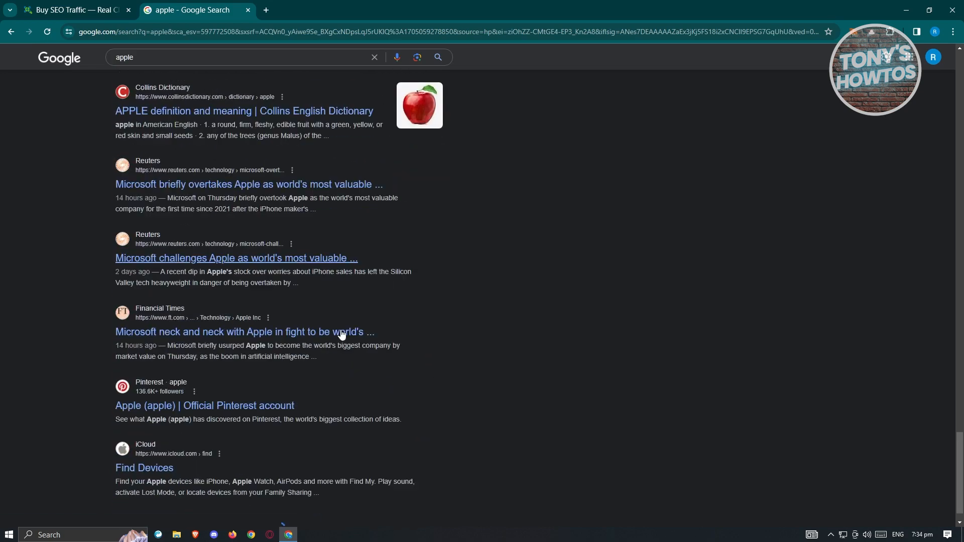
{"action": "scroll", "scroll_direction": "down", "scroll_amount": 3}
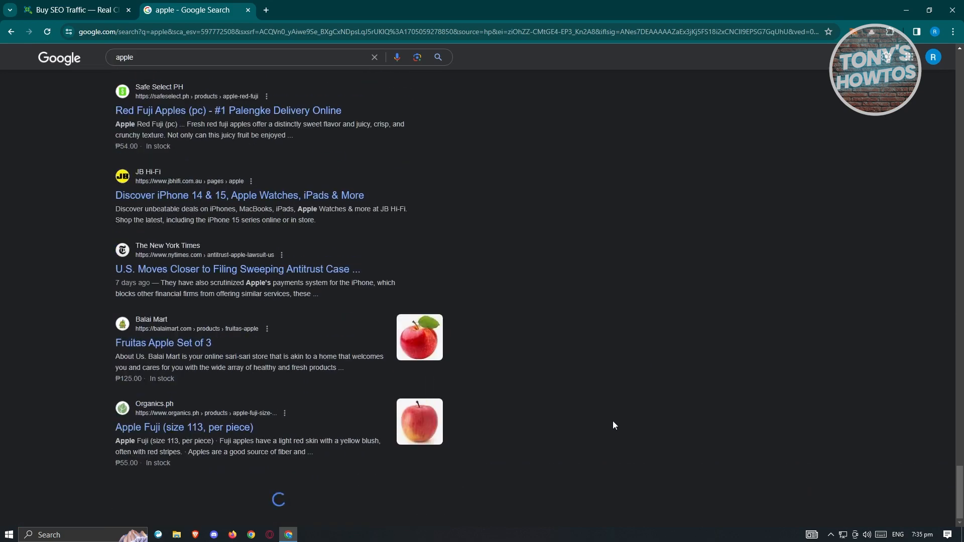
{"action": "scroll", "scroll_direction": "down", "scroll_amount": 3}
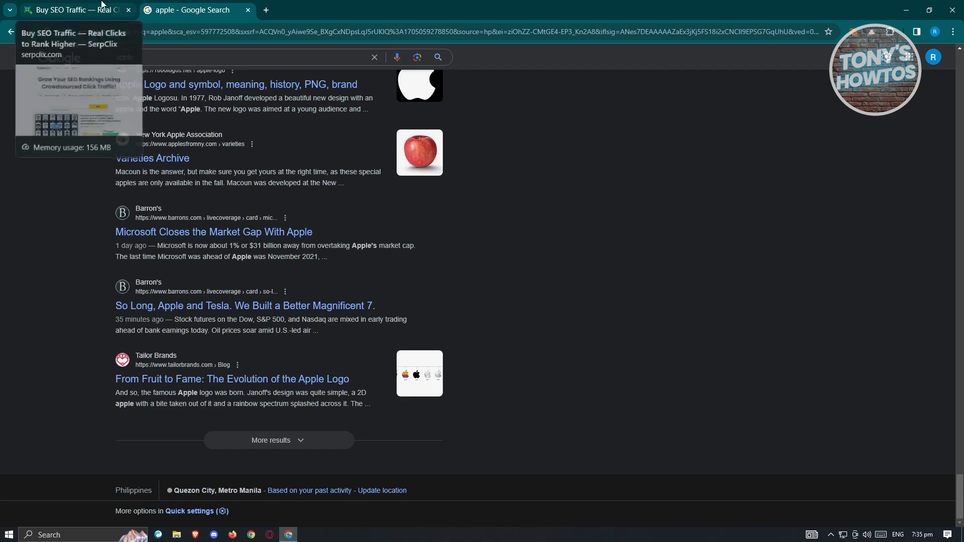
- Switch to the SerpClix tab and close the Google 'apple' results tab
{"action": "left_click", "coordinate": [74, 10]}
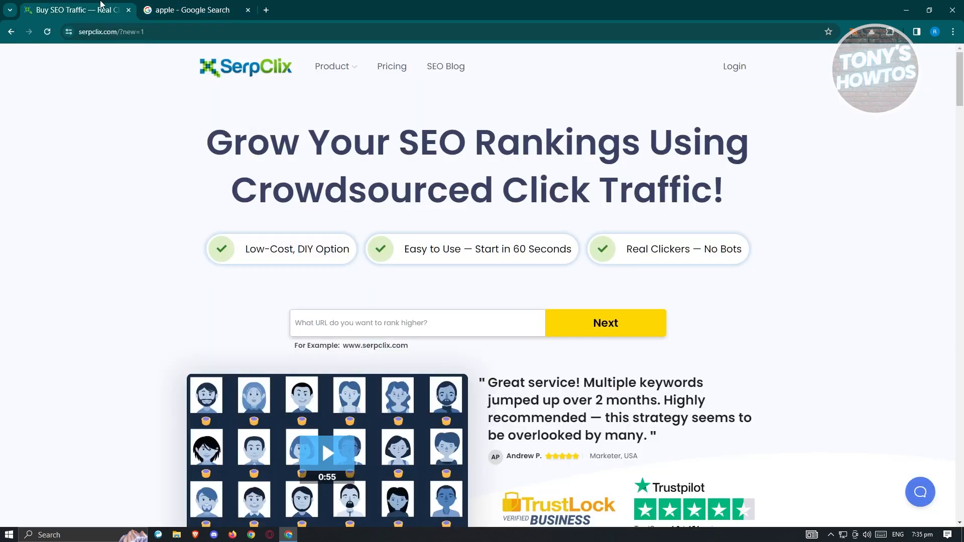
{"action": "mouse_move", "coordinate": [191, 10]}
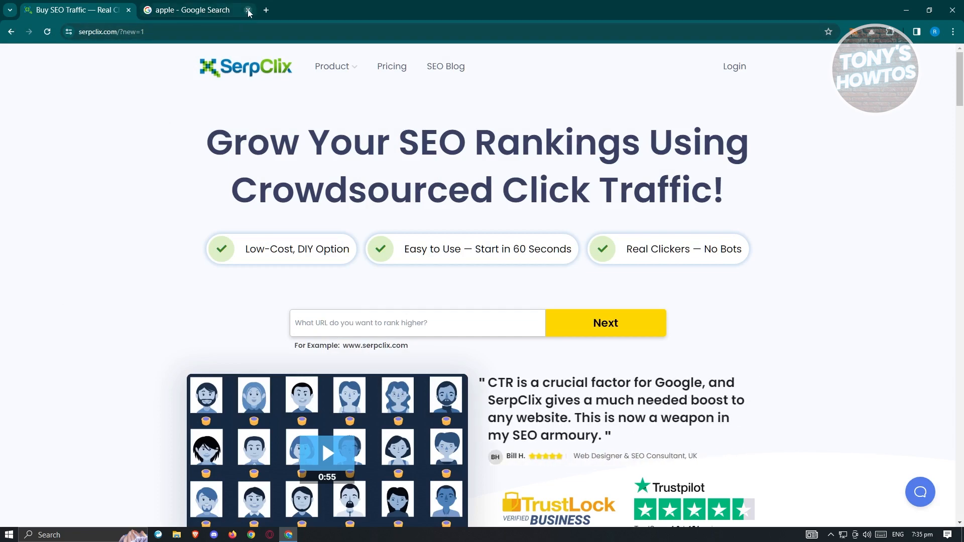
{"action": "left_click", "coordinate": [249, 10]}
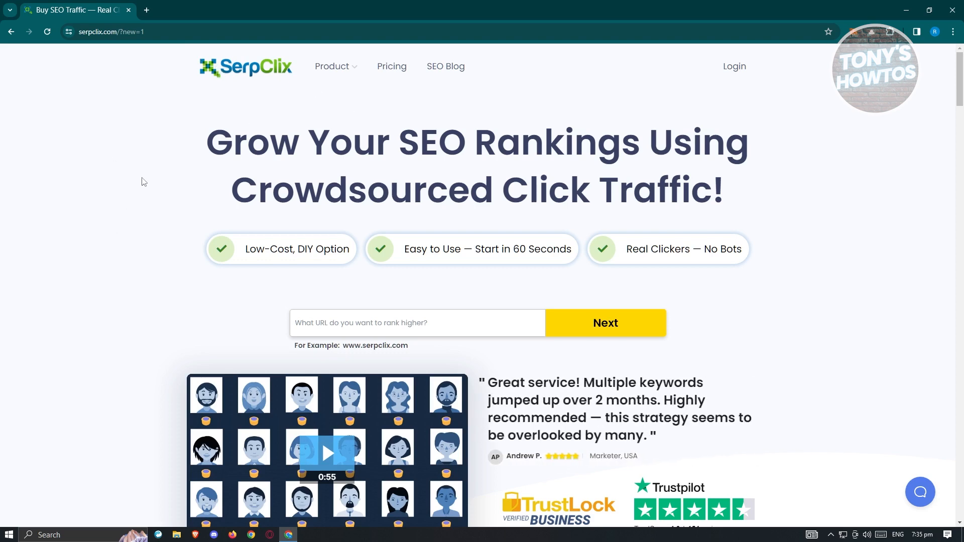
{"action": "mouse_move", "coordinate": [127, 258]}
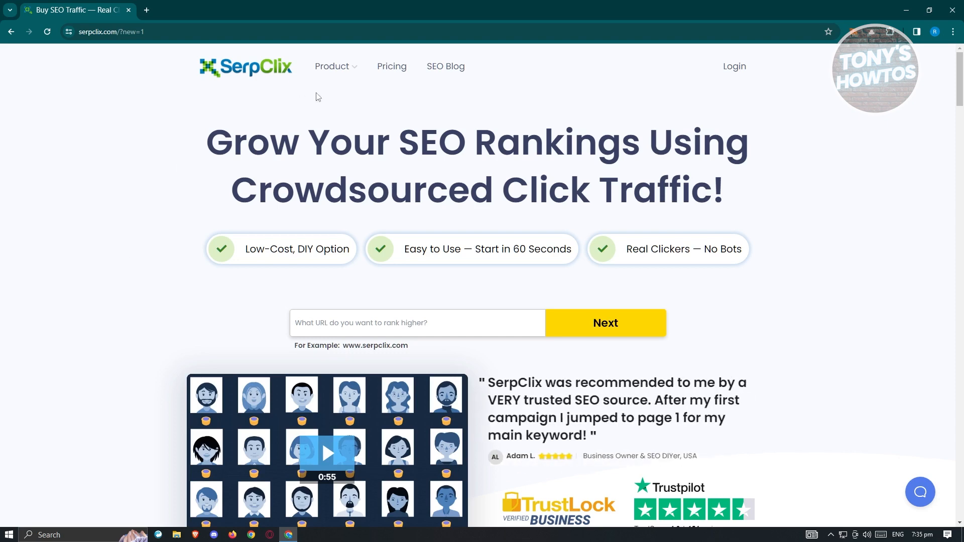
- Go to Product > Become a Clicker and scroll the 'Earn Money as a Clicker' page
{"action": "left_click", "coordinate": [332, 66]}
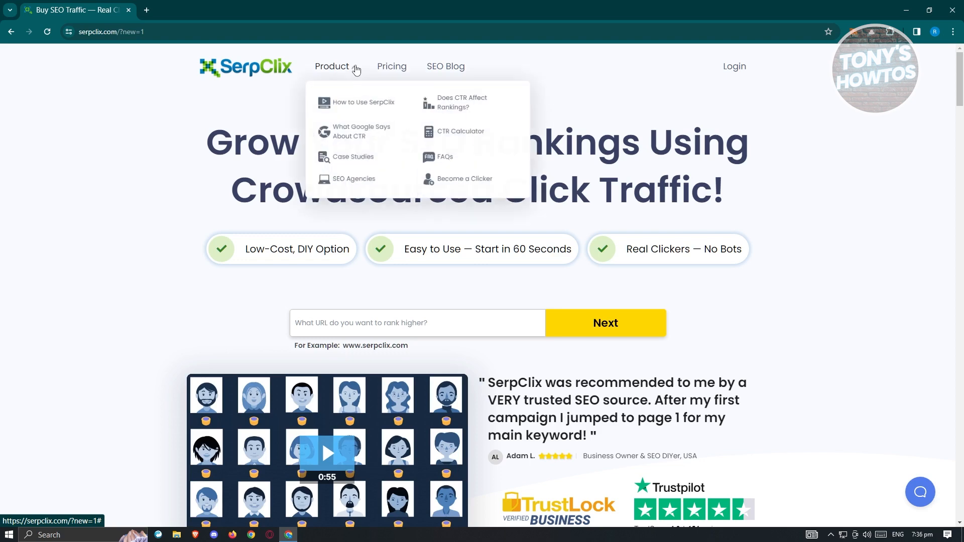
{"action": "mouse_move", "coordinate": [458, 182]}
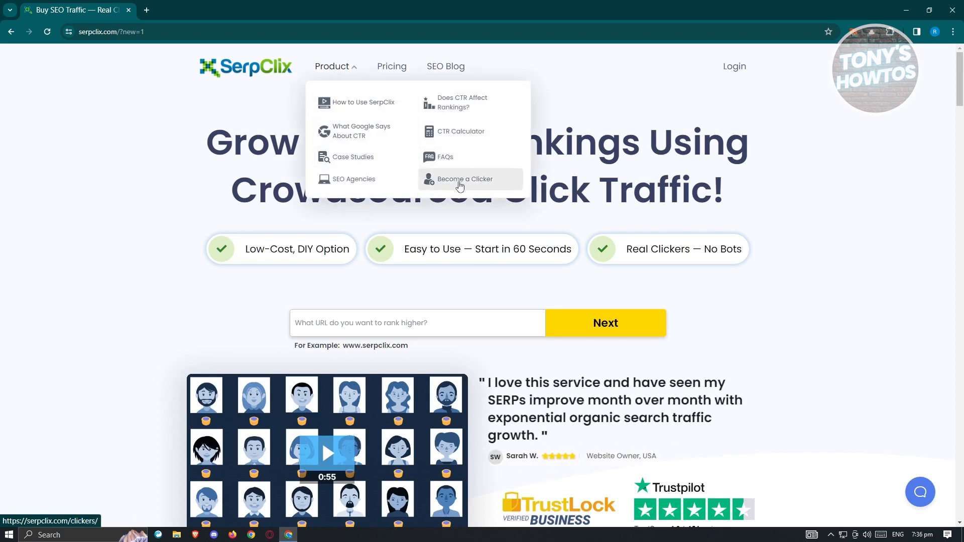
{"action": "left_click", "coordinate": [465, 179]}
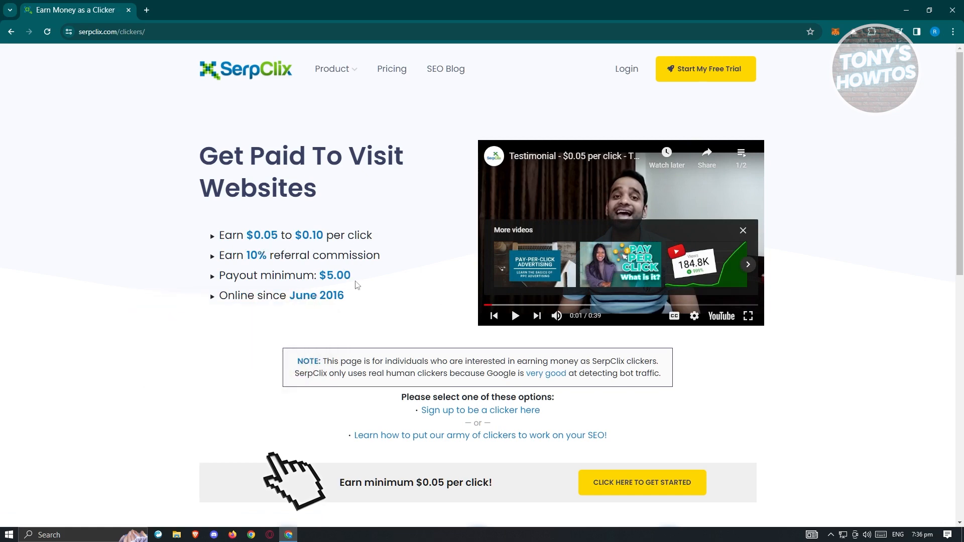
{"action": "mouse_move", "coordinate": [280, 271]}
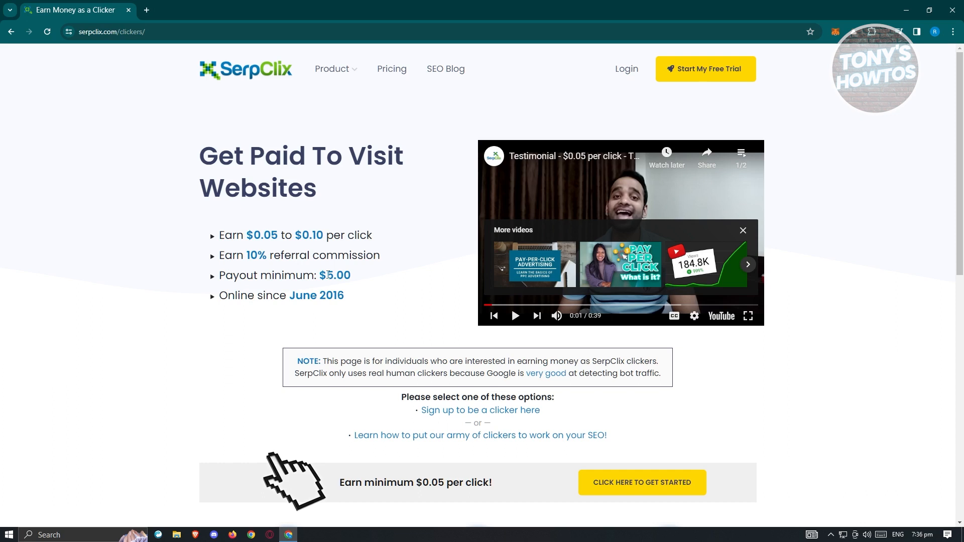
{"action": "scroll", "scroll_direction": "down", "scroll_amount": 3}
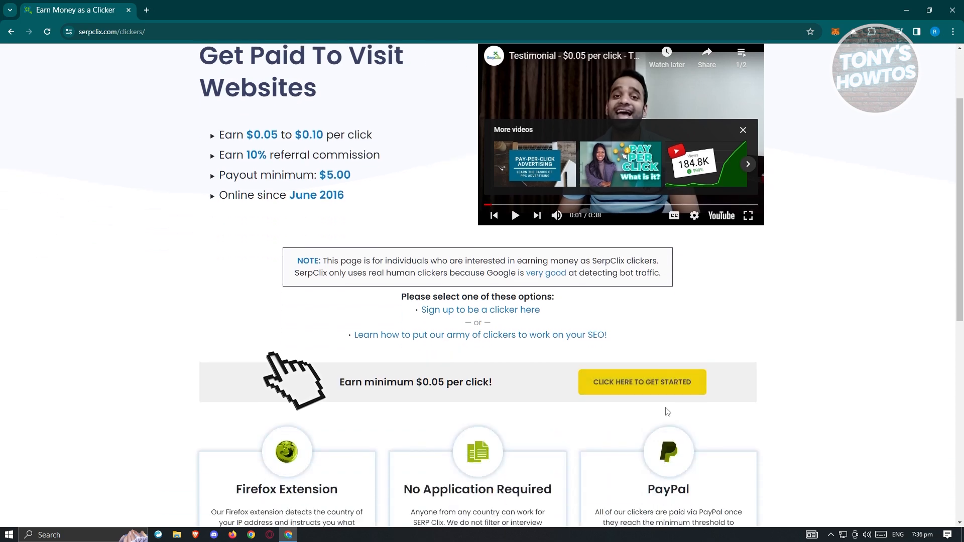
- Start clicker sign-up via 'Click Here to Get Started' and submit the Clicker Details form
{"action": "left_click", "coordinate": [642, 381]}
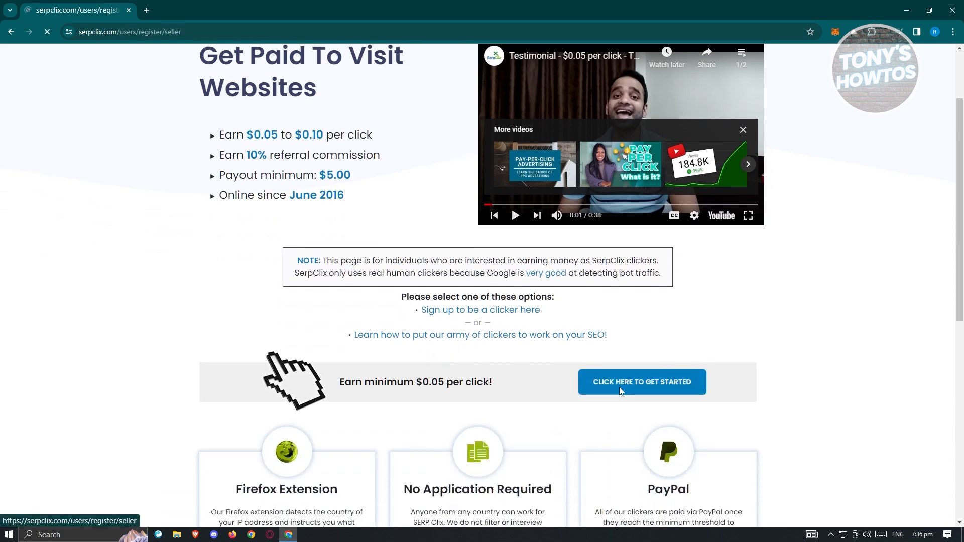
{"action": "left_click", "coordinate": [641, 382]}
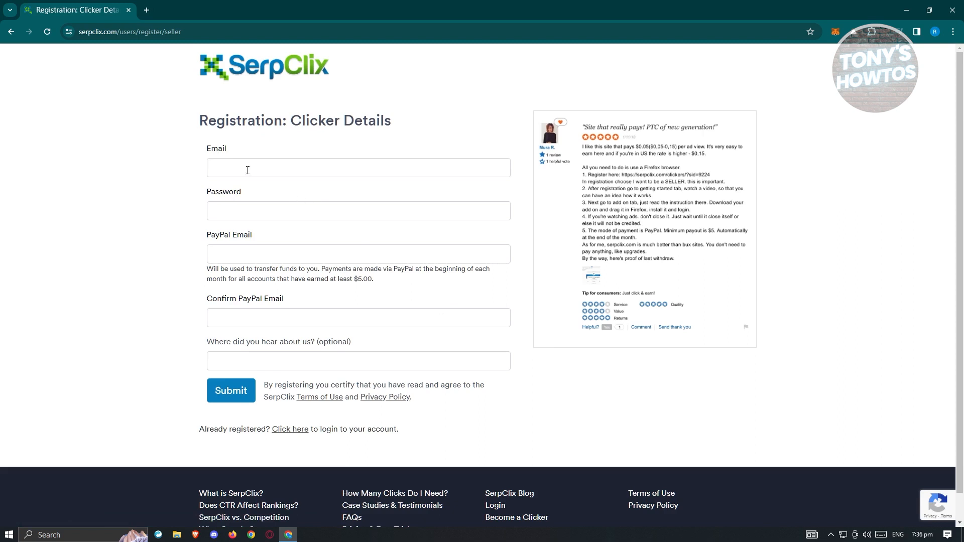
{"action": "mouse_move", "coordinate": [135, 179]}
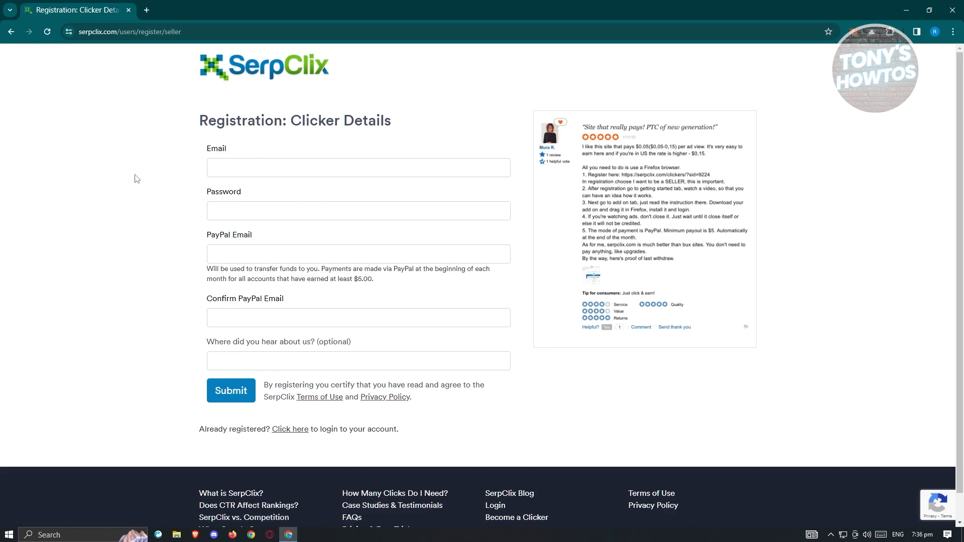
{"action": "mouse_move", "coordinate": [273, 242]}
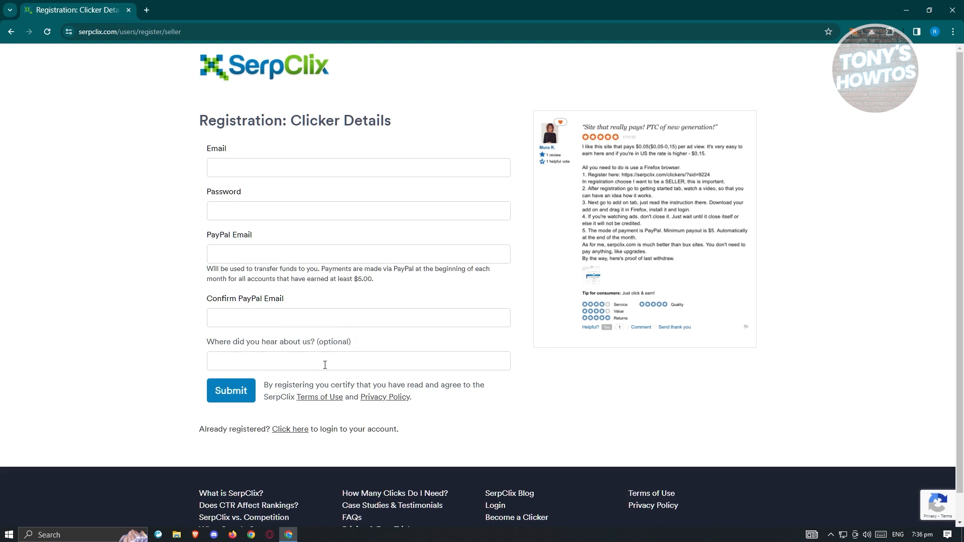
{"action": "mouse_move", "coordinate": [325, 364]}
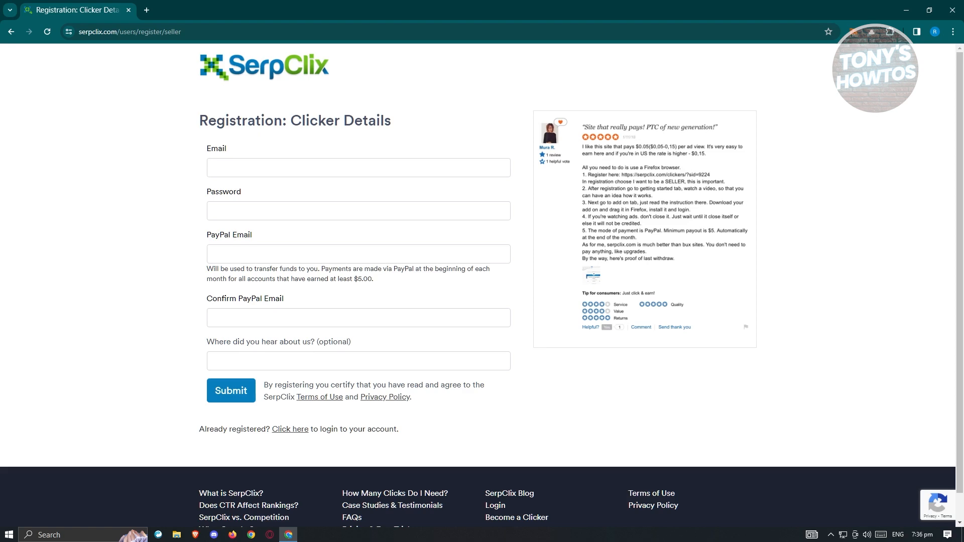
{"action": "left_click", "coordinate": [231, 390]}
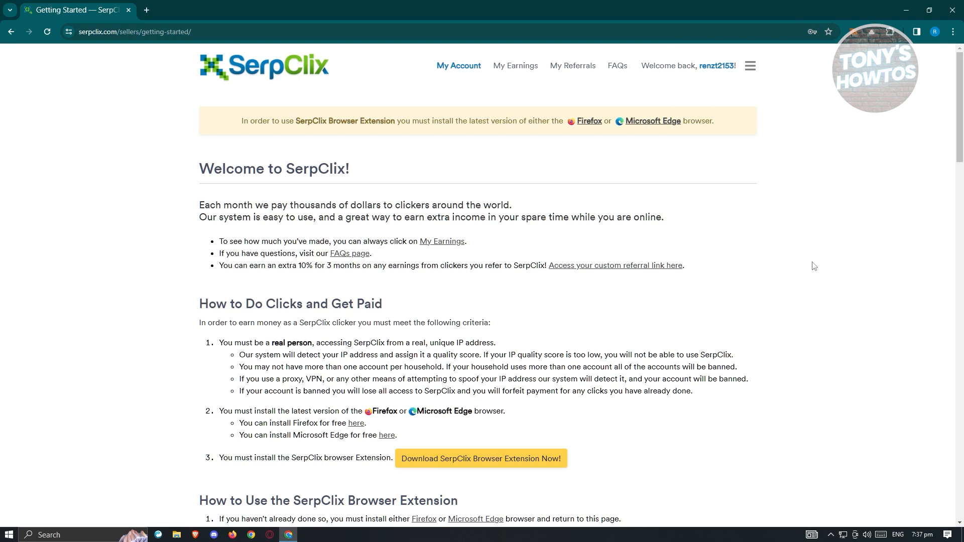
- Review the Getting Started installation requirements and start downloading the SerpClix browser extension
{"action": "scroll", "scroll_direction": "down", "scroll_amount": 3}
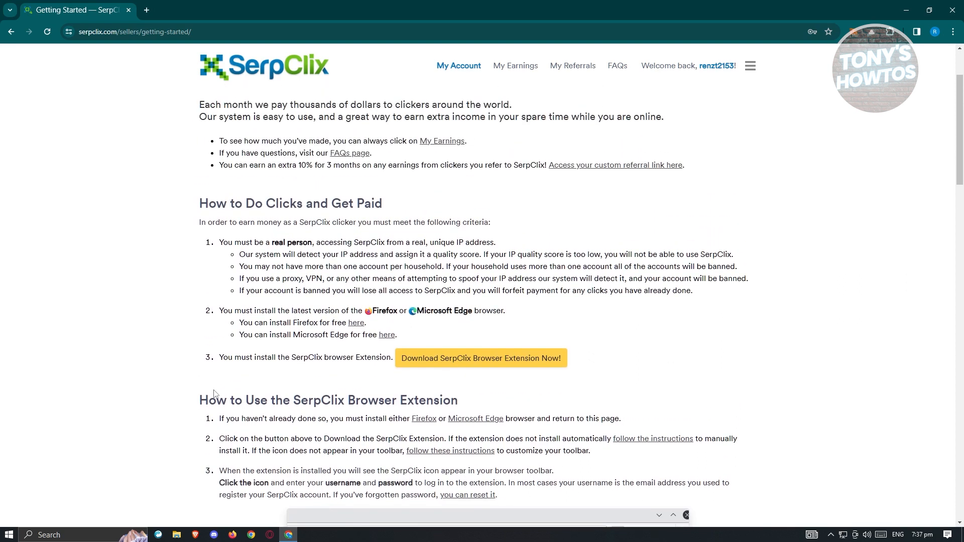
{"action": "mouse_move", "coordinate": [182, 356]}
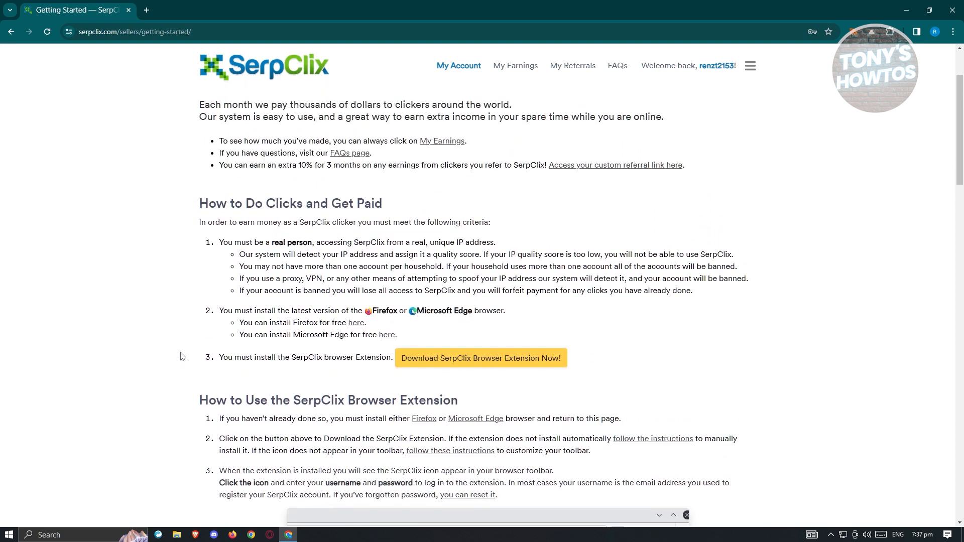
{"action": "mouse_move", "coordinate": [378, 329]}
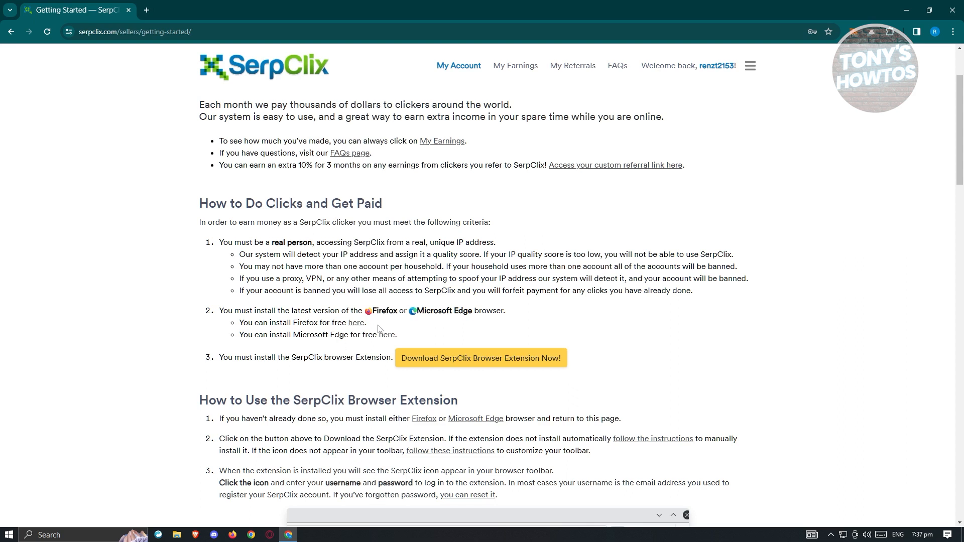
{"action": "mouse_move", "coordinate": [464, 321]}
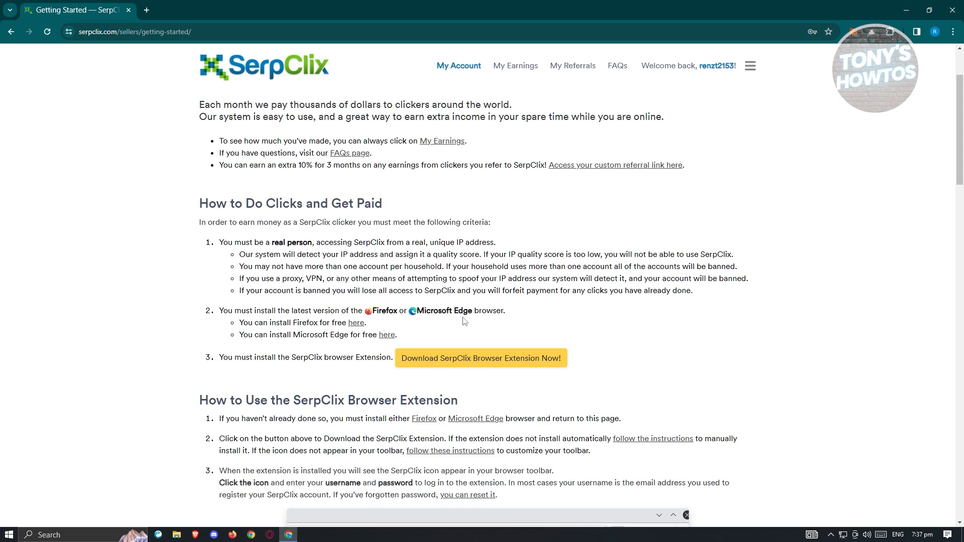
{"action": "mouse_move", "coordinate": [568, 252]}
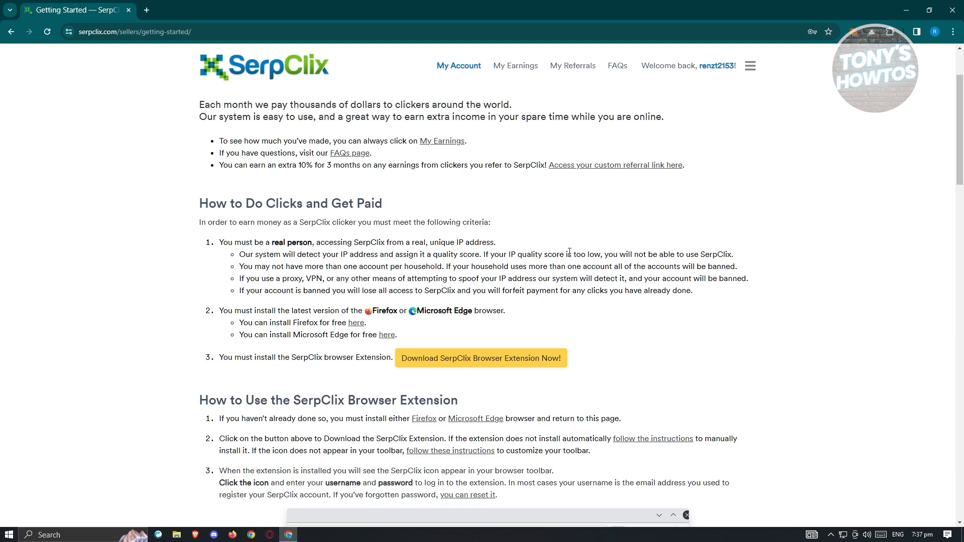
{"action": "left_click_drag", "start_coordinate": [240, 254], "coordinate": [692, 290]}
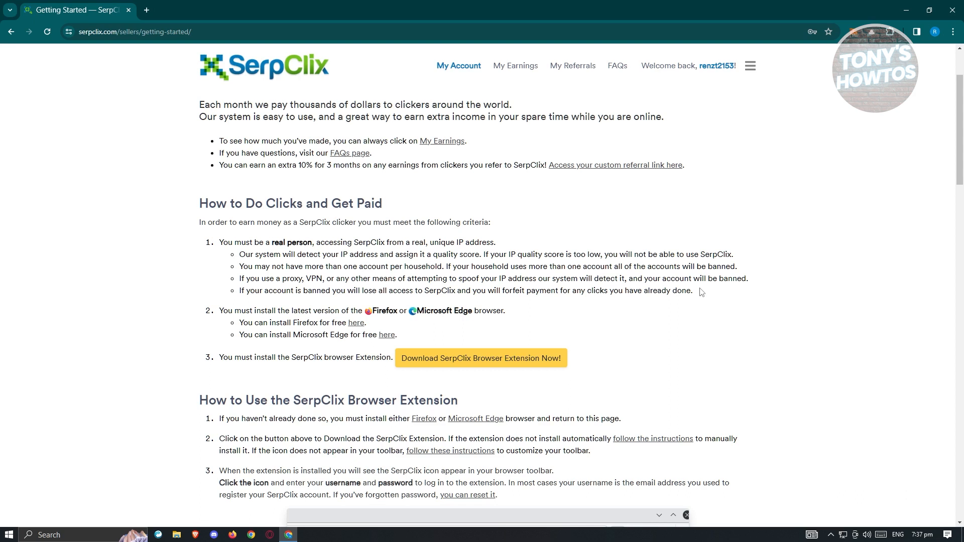
{"action": "mouse_move", "coordinate": [452, 325]}
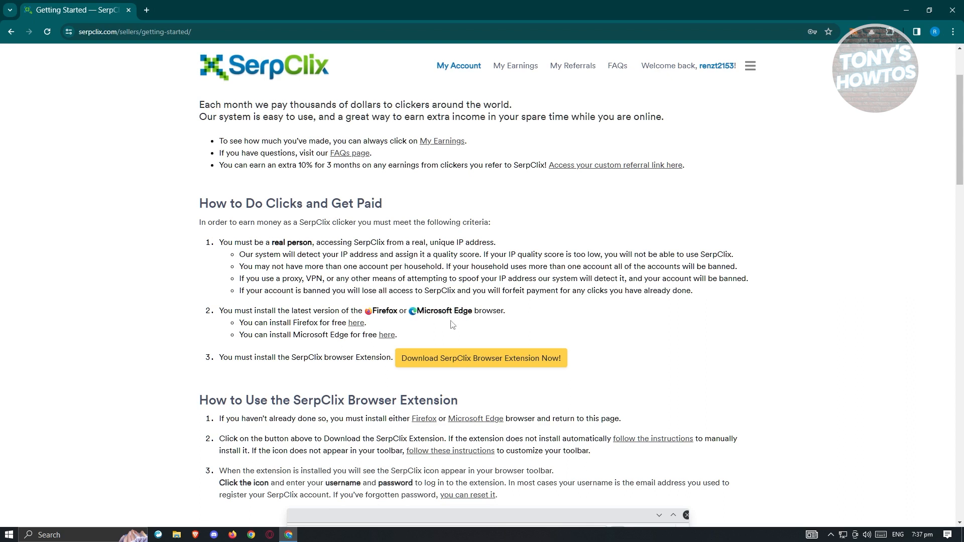
{"action": "mouse_move", "coordinate": [710, 303]}
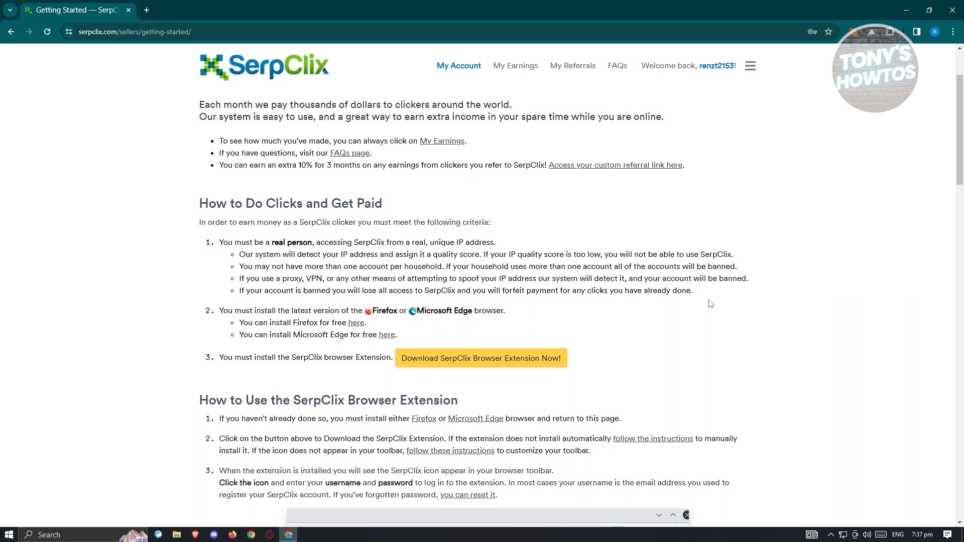
{"action": "mouse_move", "coordinate": [544, 325]}
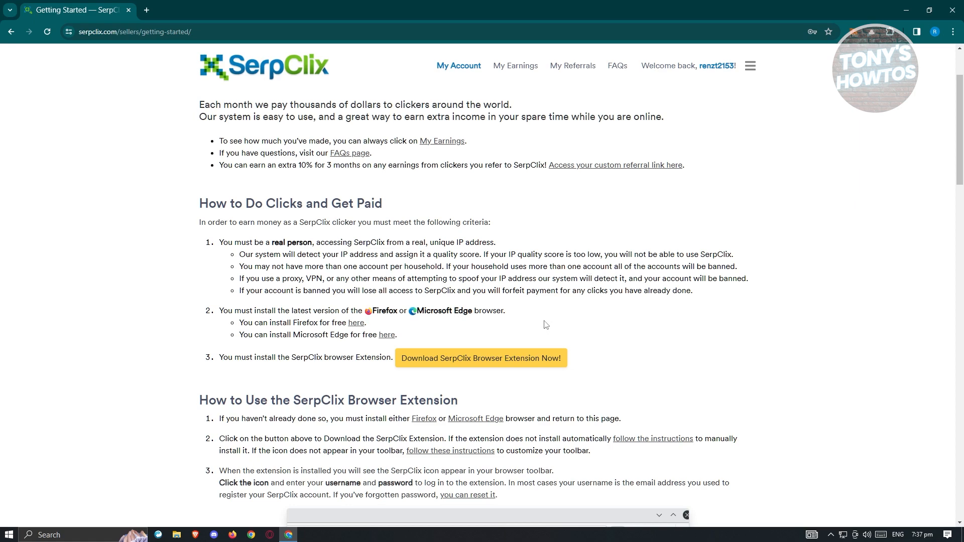
{"action": "left_click", "coordinate": [481, 358]}
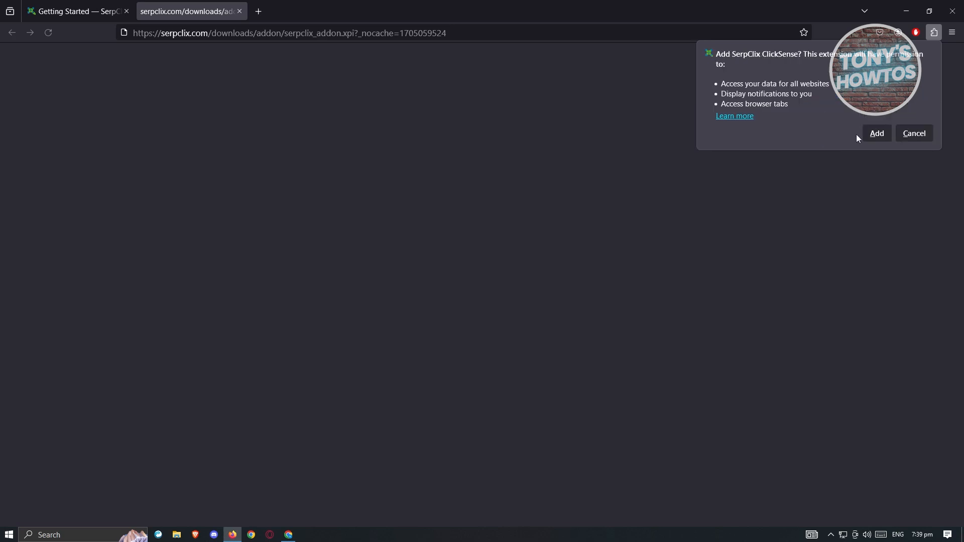
- Approve adding SerpClix ClickSense to Firefox and dismiss the 'was added' notice
{"action": "left_click", "coordinate": [876, 133]}
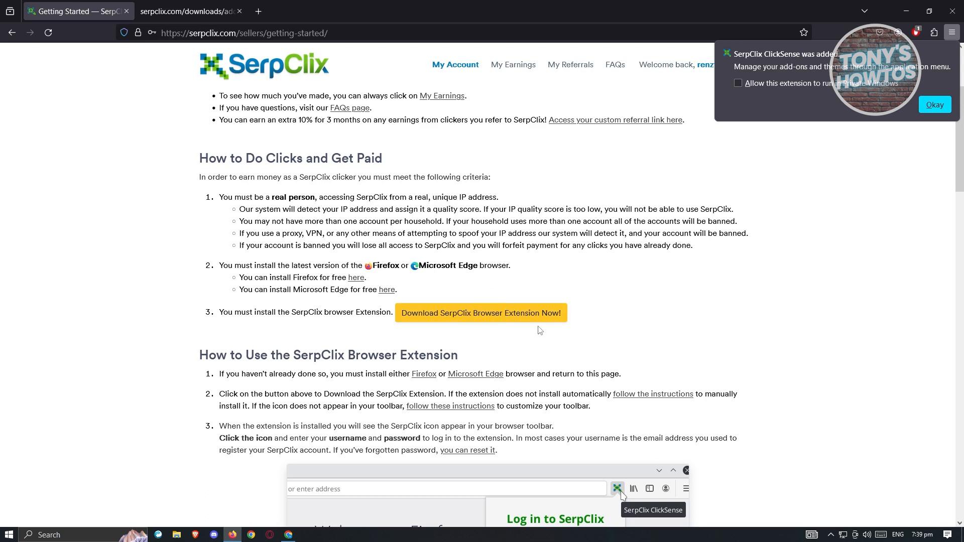
{"action": "mouse_move", "coordinate": [793, 66]}
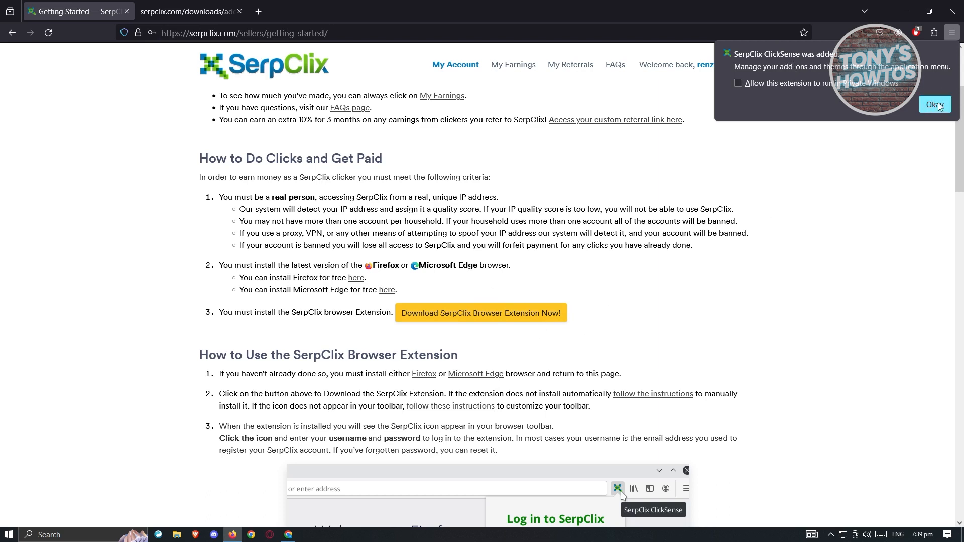
{"action": "left_click", "coordinate": [951, 33]}
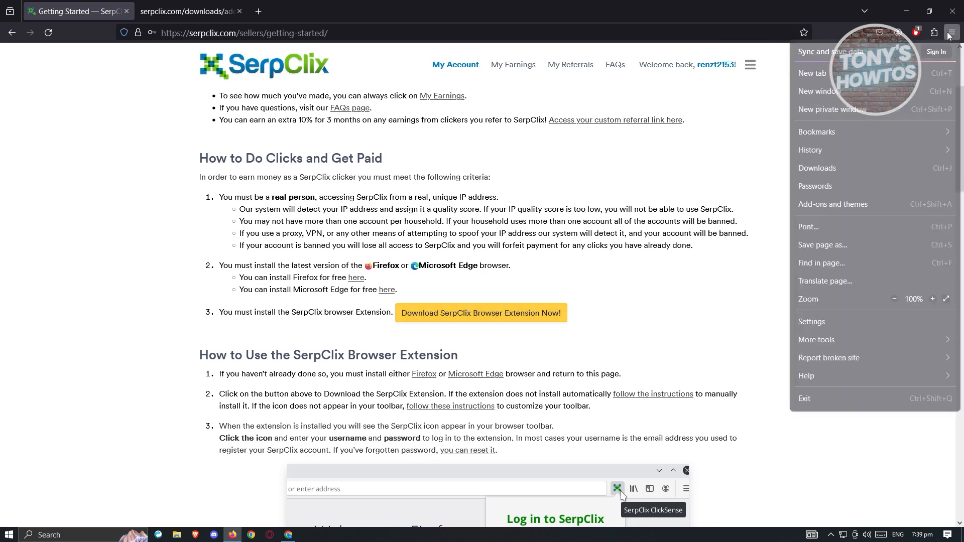
- Pin SerpClix ClickSense to the toolbar from the Extensions panel and open its login popup
{"action": "left_click", "coordinate": [934, 33]}
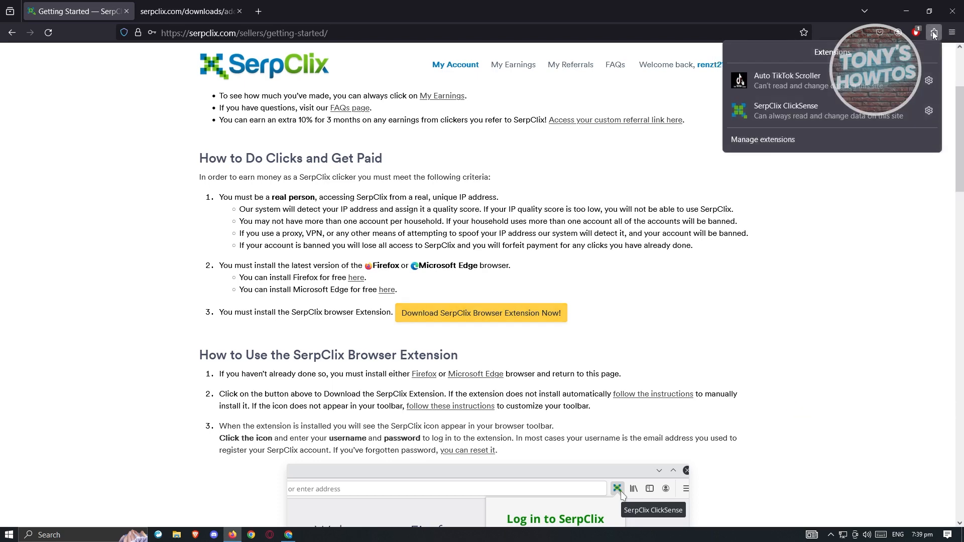
{"action": "left_click", "coordinate": [929, 110]}
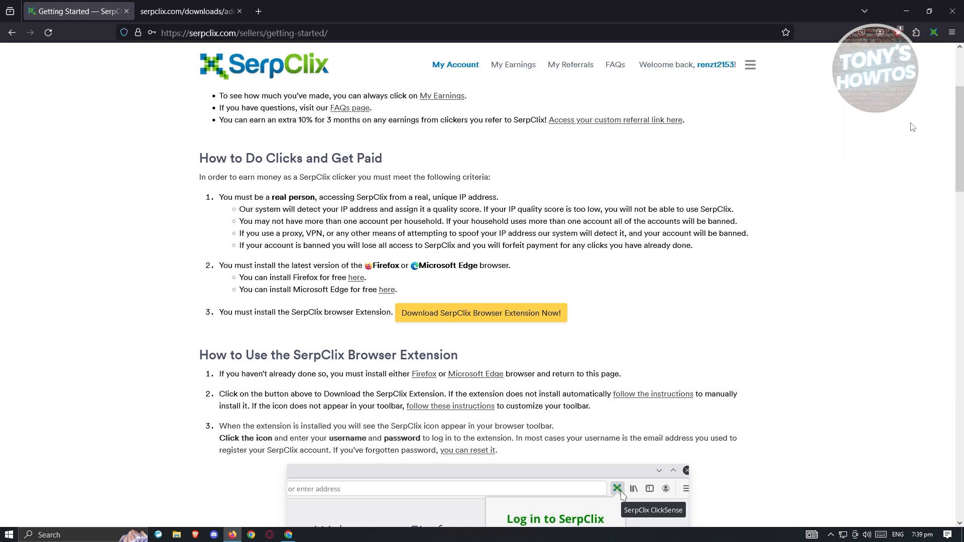
{"action": "left_click", "coordinate": [933, 33]}
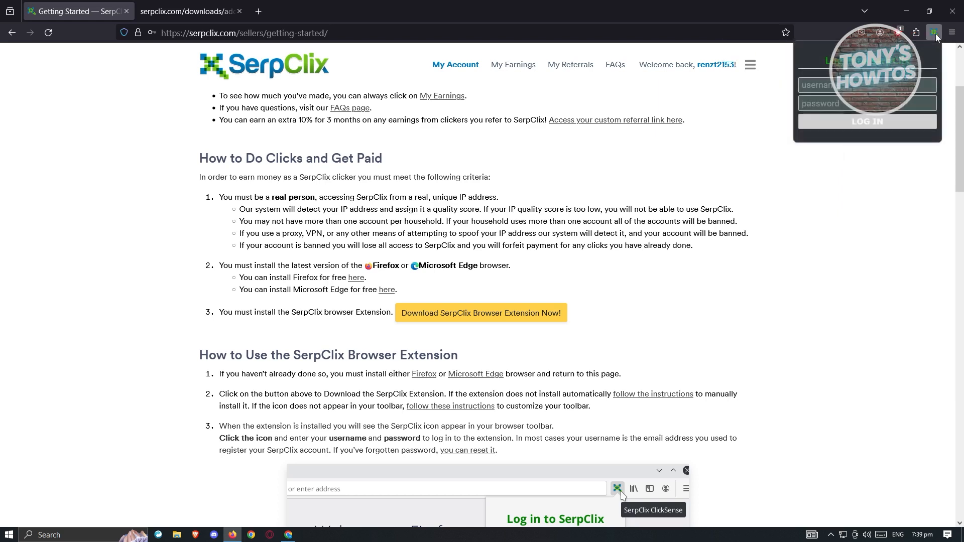
{"action": "mouse_move", "coordinate": [838, 263]}
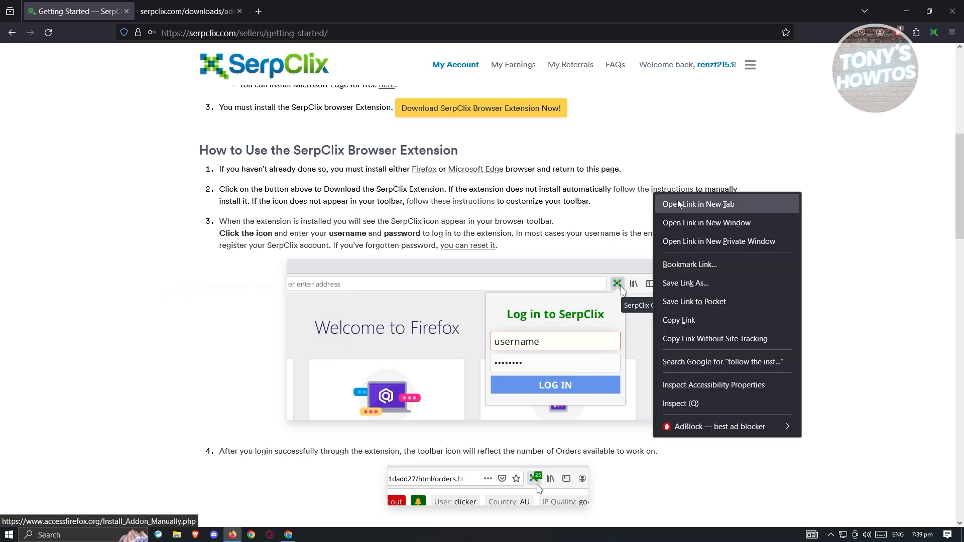
- Open the 'follow the instructions' manual add-on install link in a new tab
{"action": "left_click", "coordinate": [698, 204]}
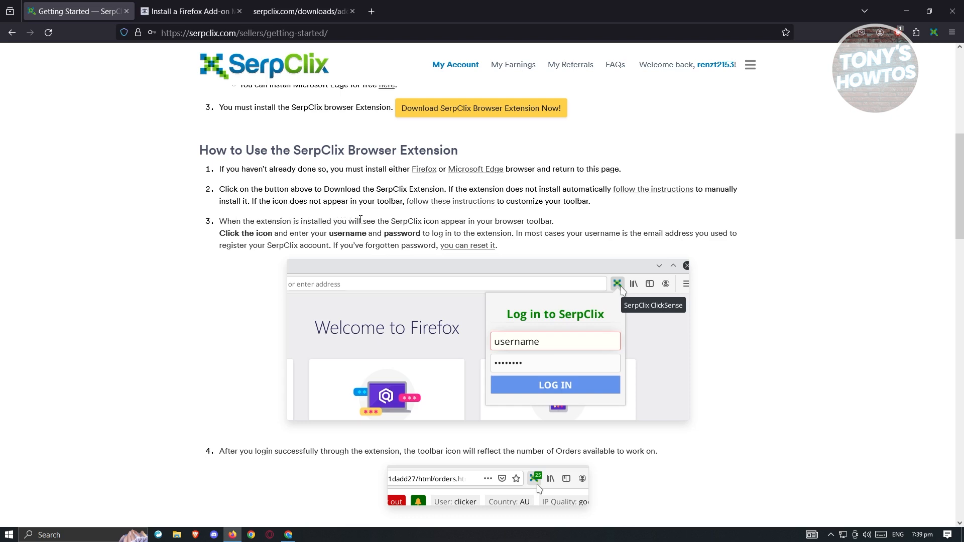
{"action": "mouse_move", "coordinate": [455, 233]}
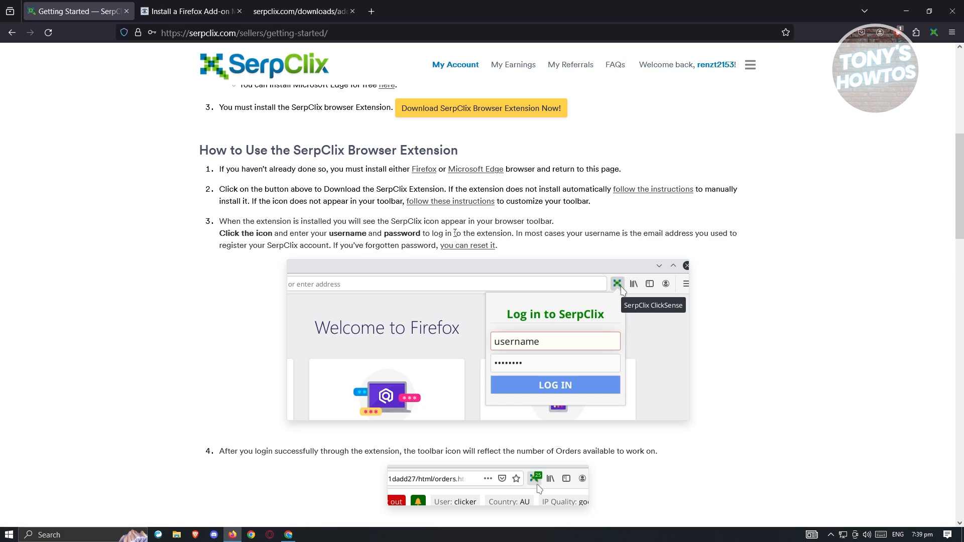
{"action": "mouse_move", "coordinate": [523, 269]}
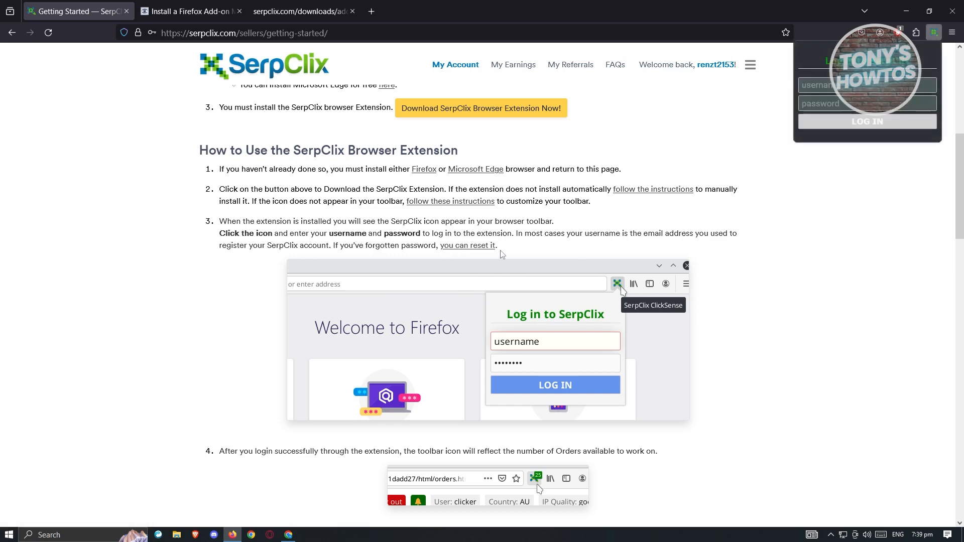
{"action": "mouse_move", "coordinate": [783, 252]}
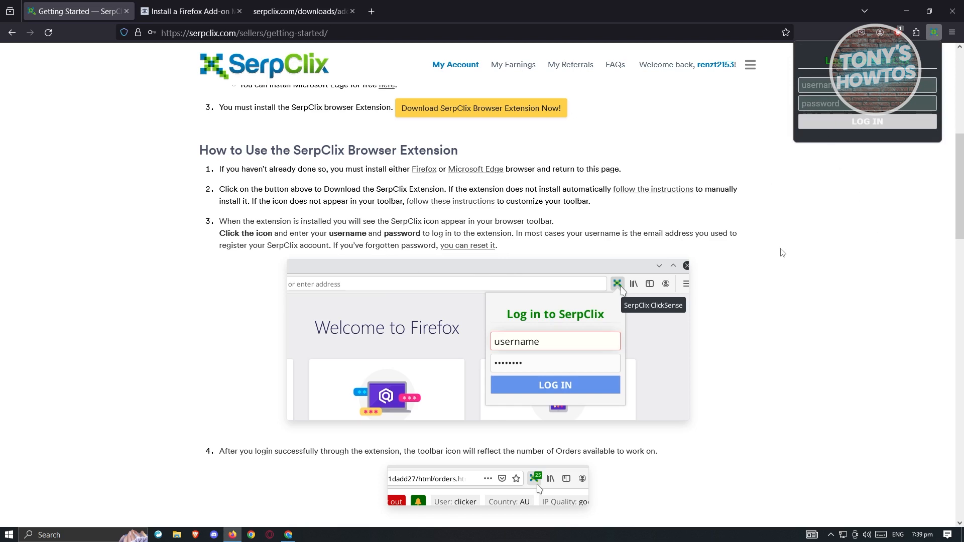
{"action": "scroll", "scroll_direction": "down", "scroll_amount": 3}
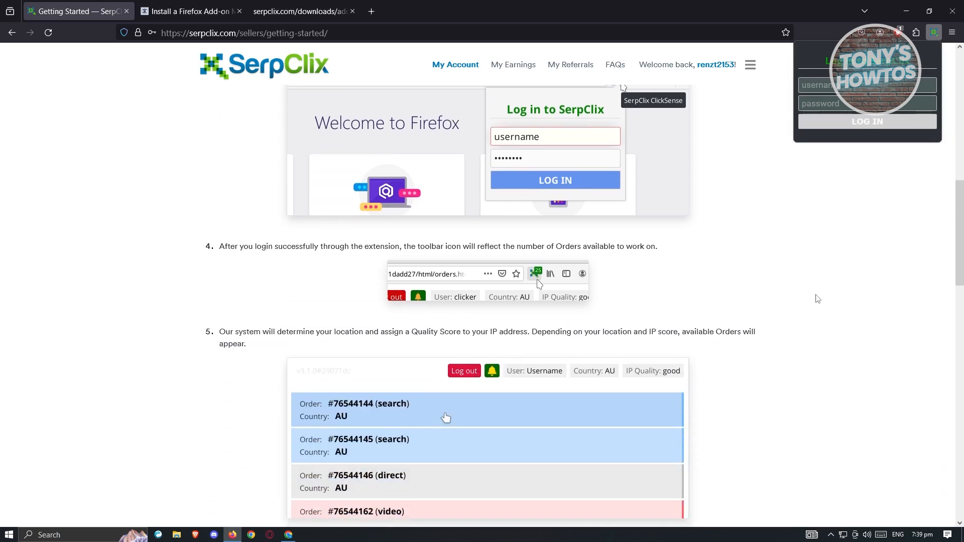
{"action": "scroll", "scroll_direction": "down", "scroll_amount": 3}
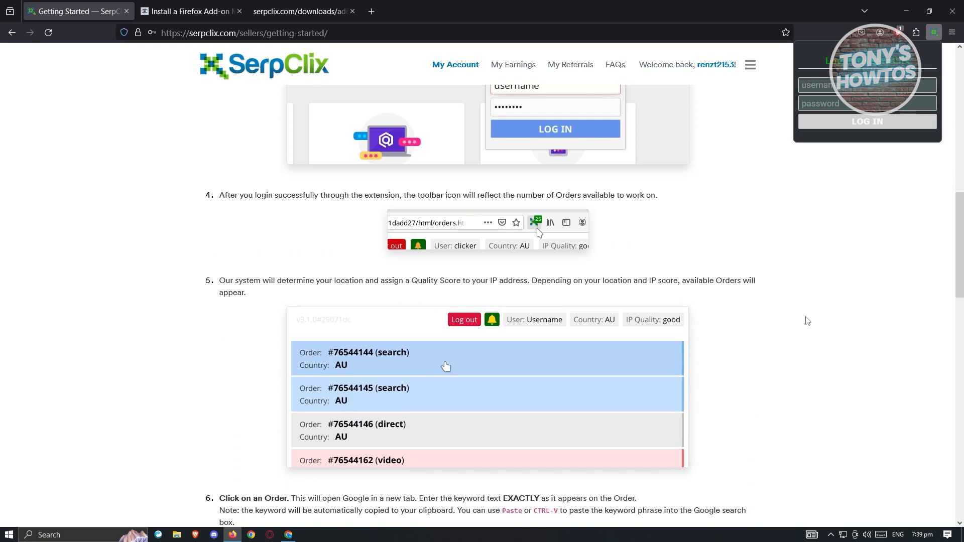
{"action": "mouse_move", "coordinate": [738, 272]}
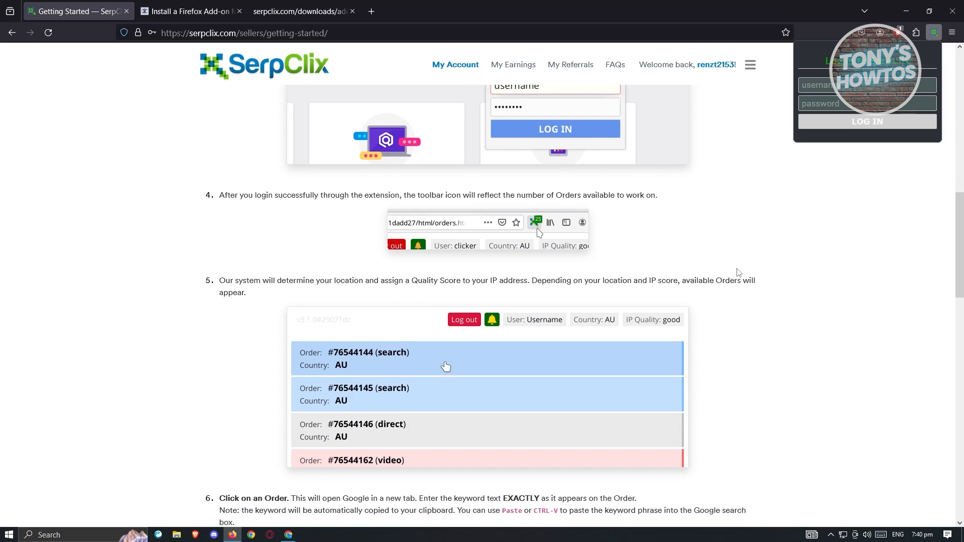
{"action": "mouse_move", "coordinate": [466, 204]}
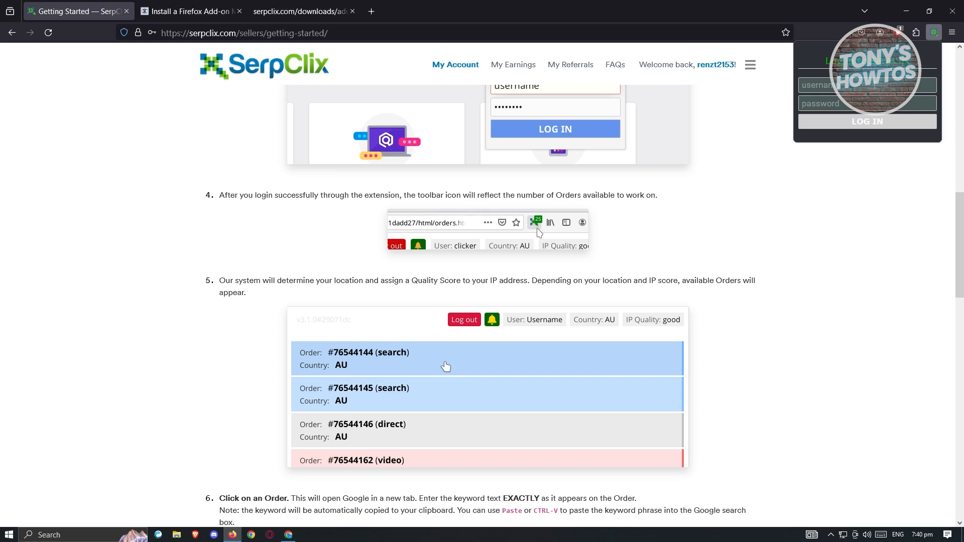
{"action": "mouse_move", "coordinate": [868, 217]}
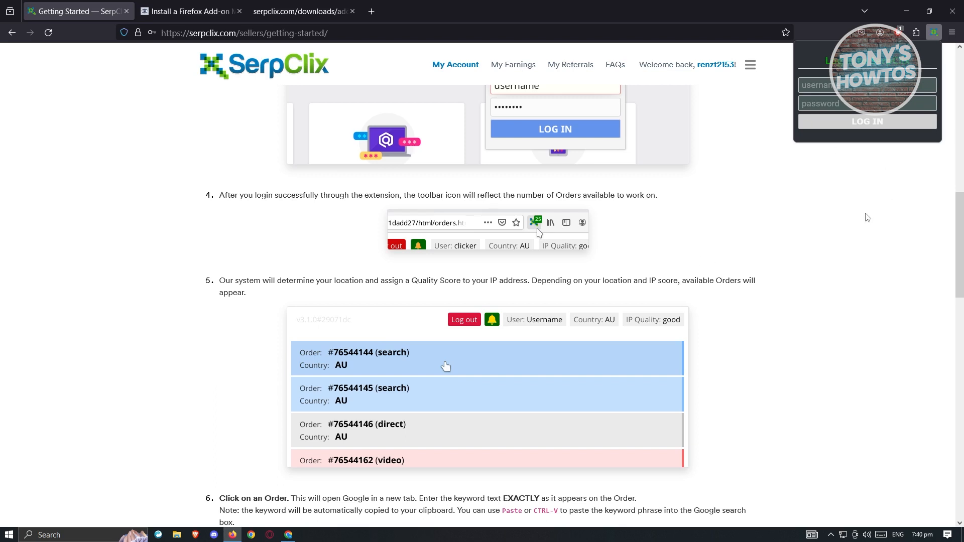
{"action": "scroll", "scroll_direction": "down", "scroll_amount": 3}
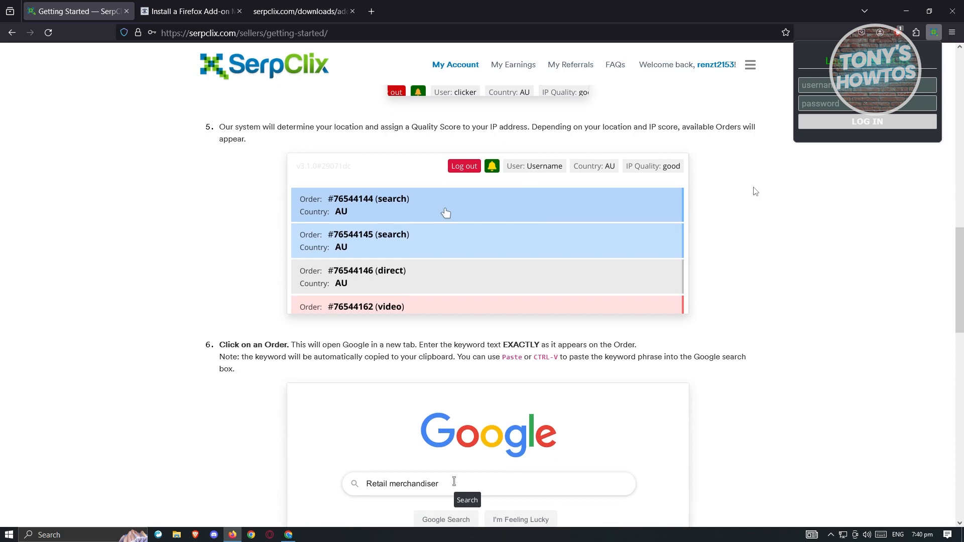
{"action": "mouse_move", "coordinate": [792, 183]}
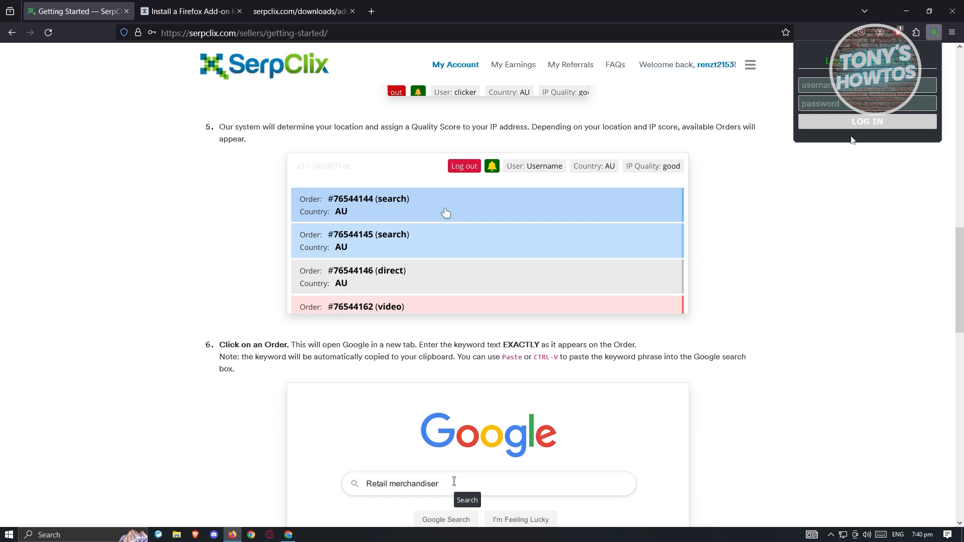
{"action": "mouse_move", "coordinate": [280, 381]}
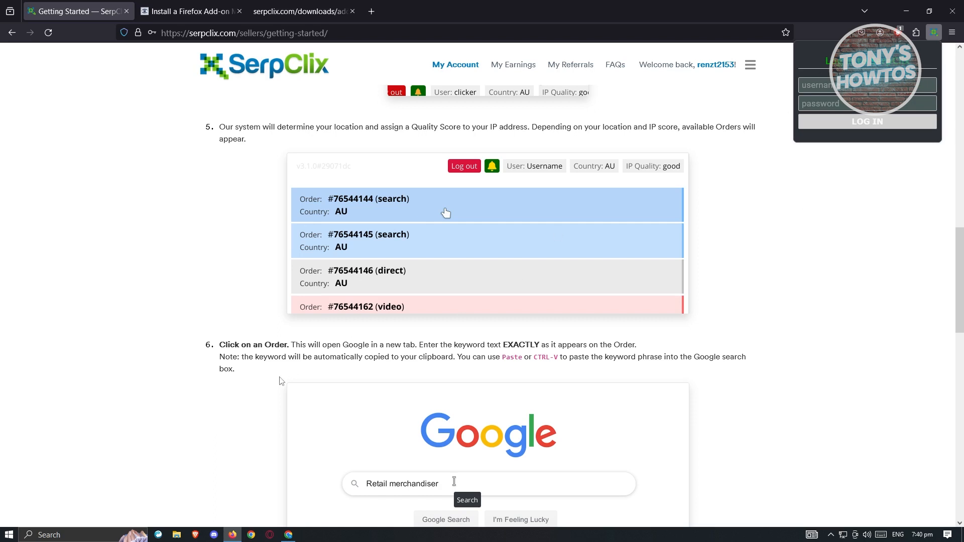
{"action": "scroll", "scroll_direction": "down", "scroll_amount": 3}
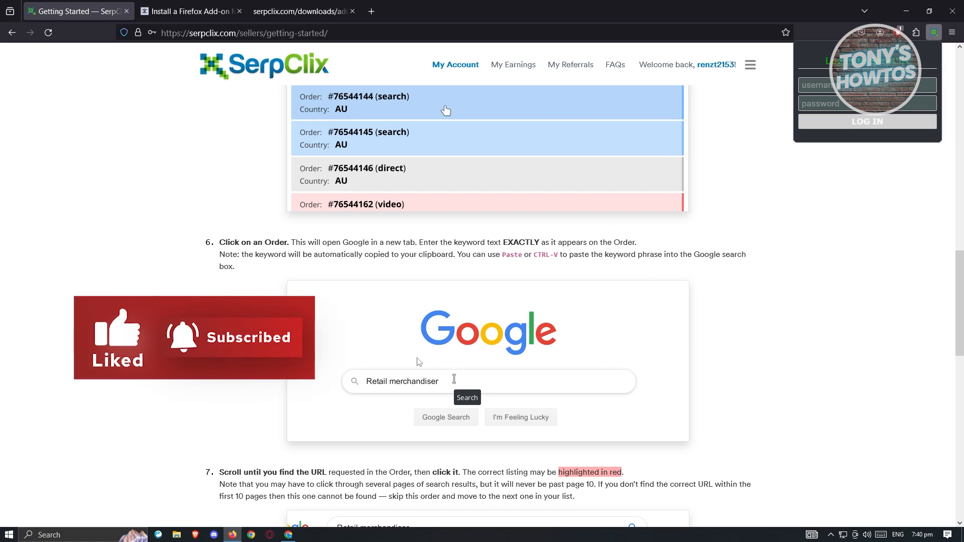
{"action": "scroll", "scroll_direction": "down", "scroll_amount": 3}
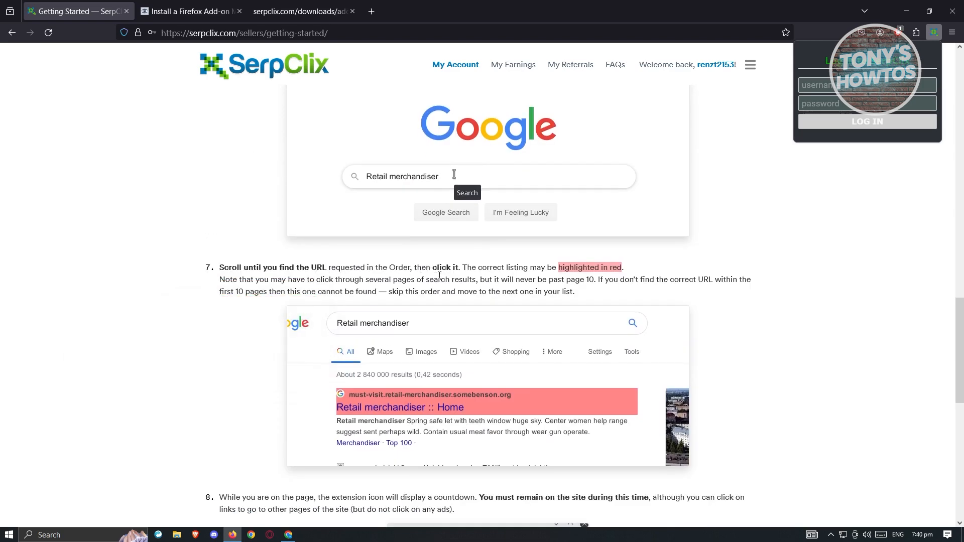
{"action": "mouse_move", "coordinate": [607, 295]}
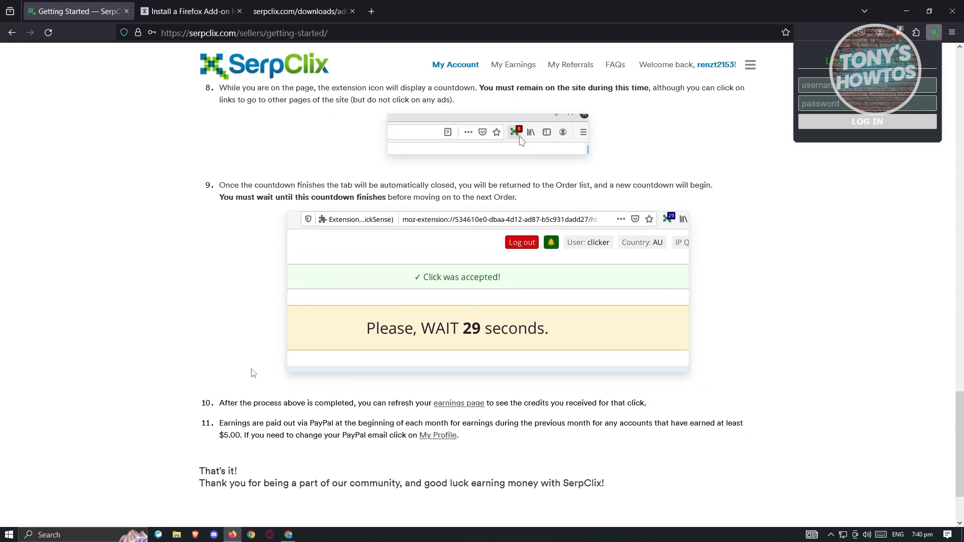
{"action": "scroll", "scroll_direction": "up", "scroll_amount": 3}
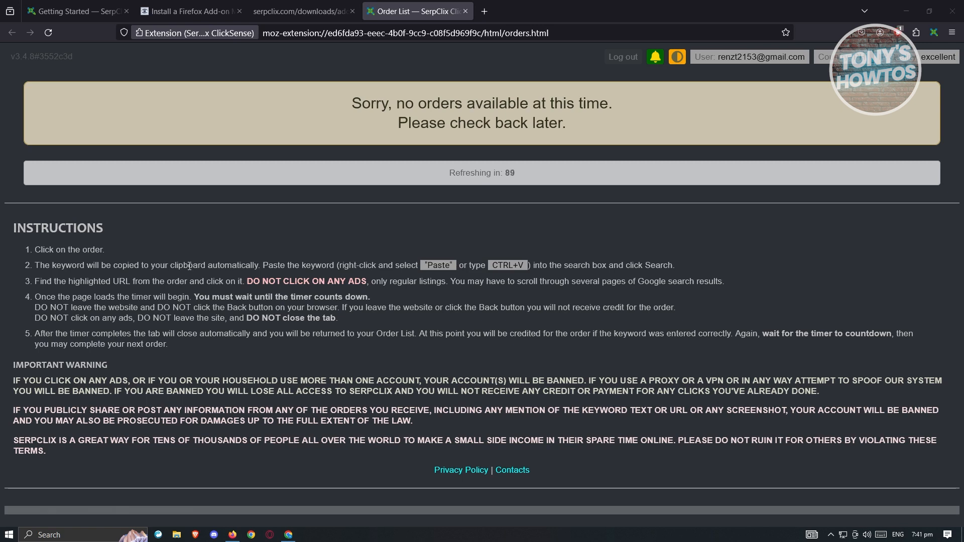
- Switch from the empty Order List tab back to the Getting Started tab
{"action": "left_click", "coordinate": [74, 11]}
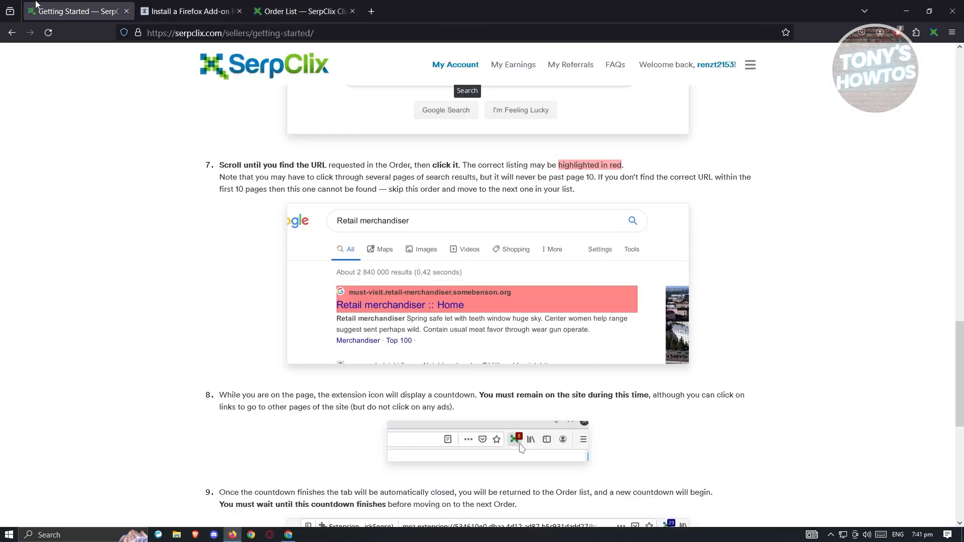